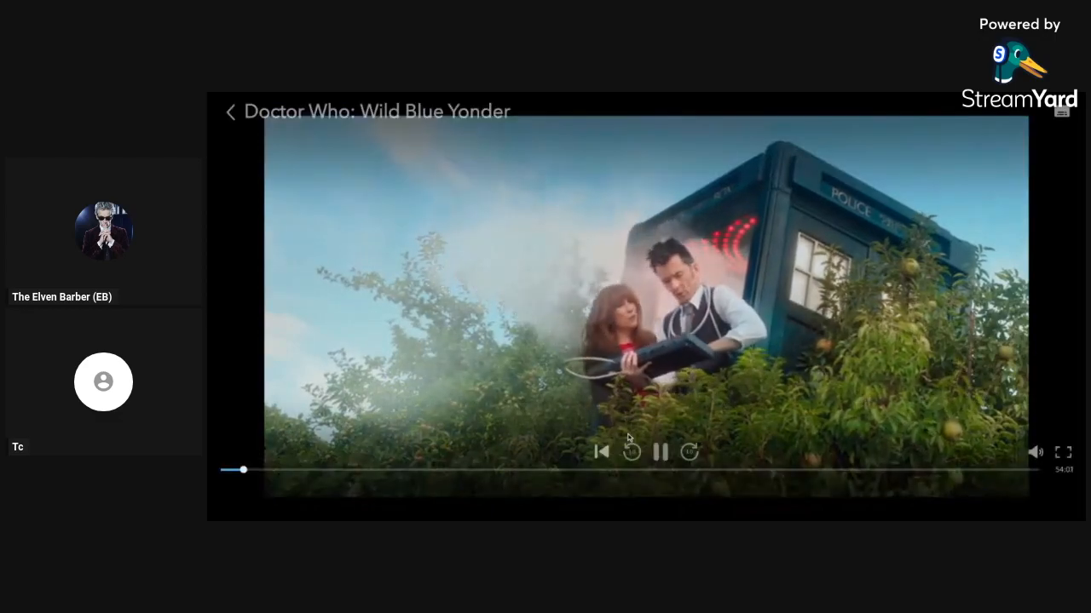
Let Wild Blue Yonder play on through the opening scenes to the startled close-up.
left_click(660, 452)
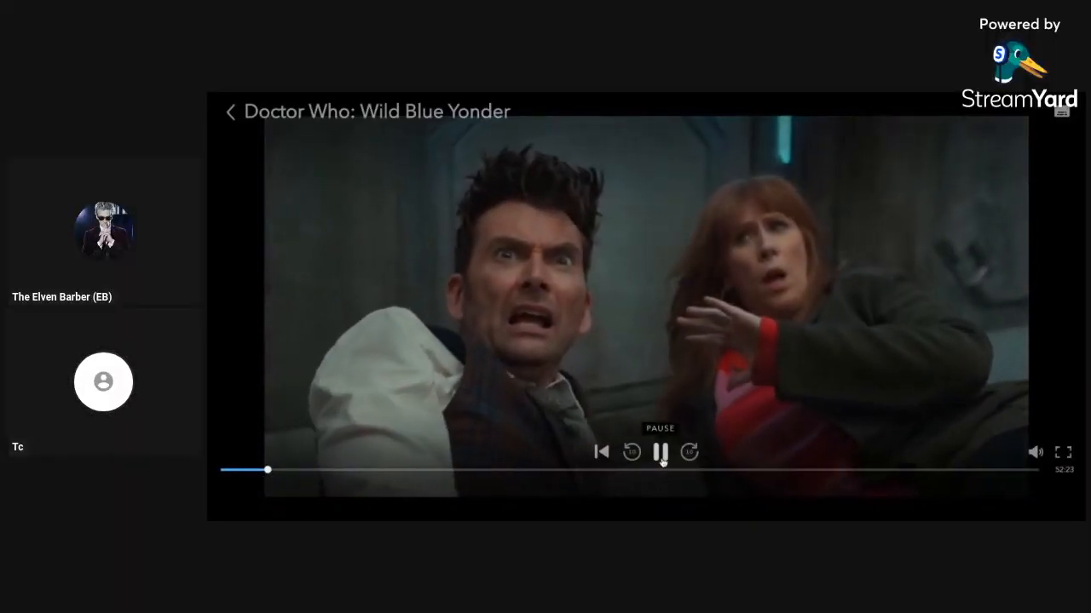
Pause the episode on the Doctor and Donna standing in the metal corridor.
left_click(630, 452)
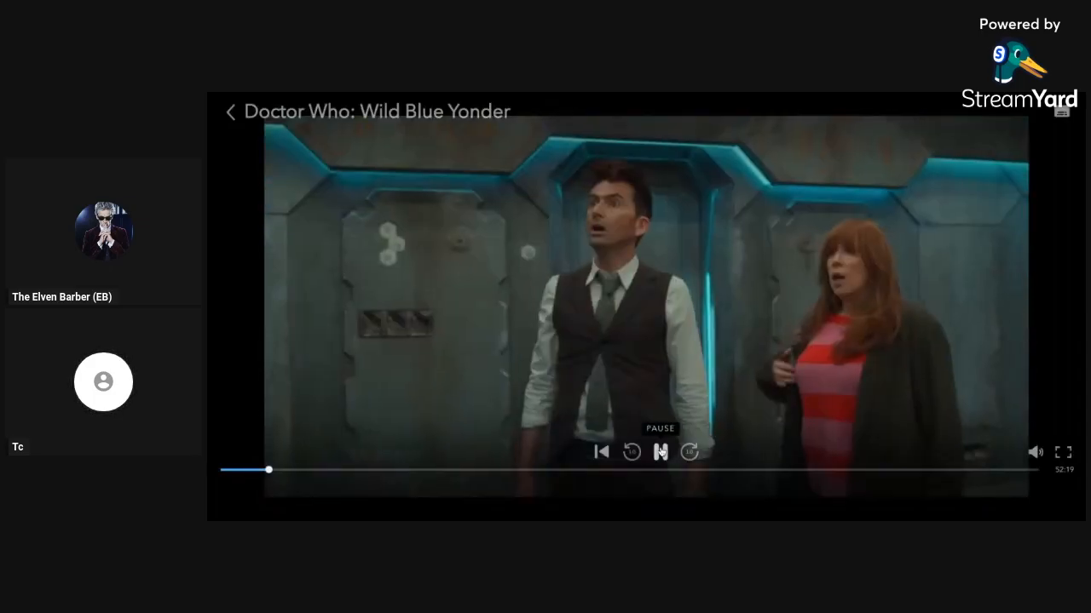
left_click(661, 451)
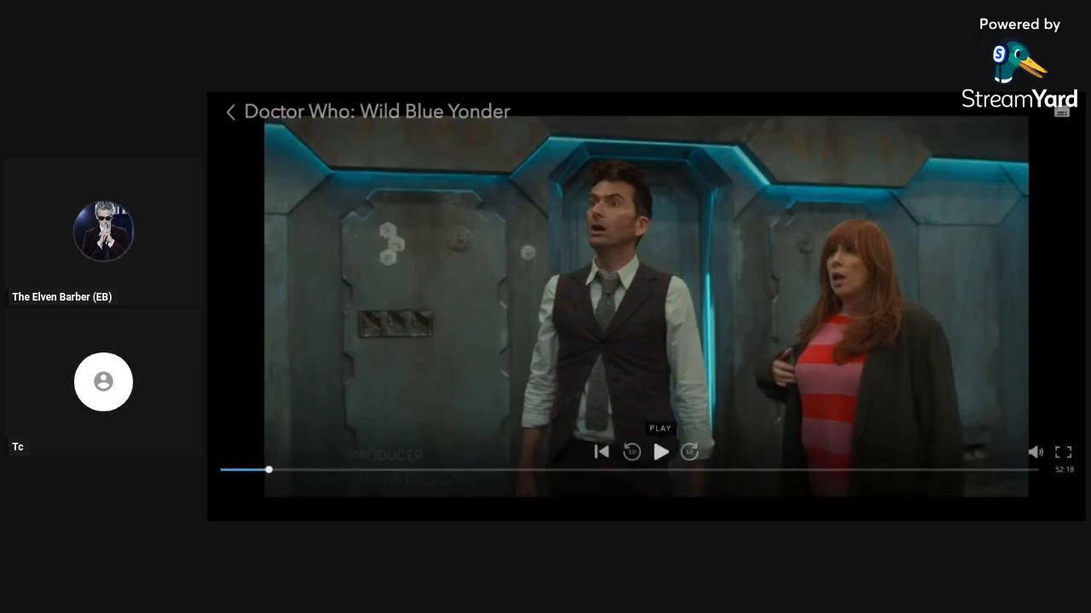
Resume the episode and pause it again on the TARDIS in the corridor.
left_click(661, 451)
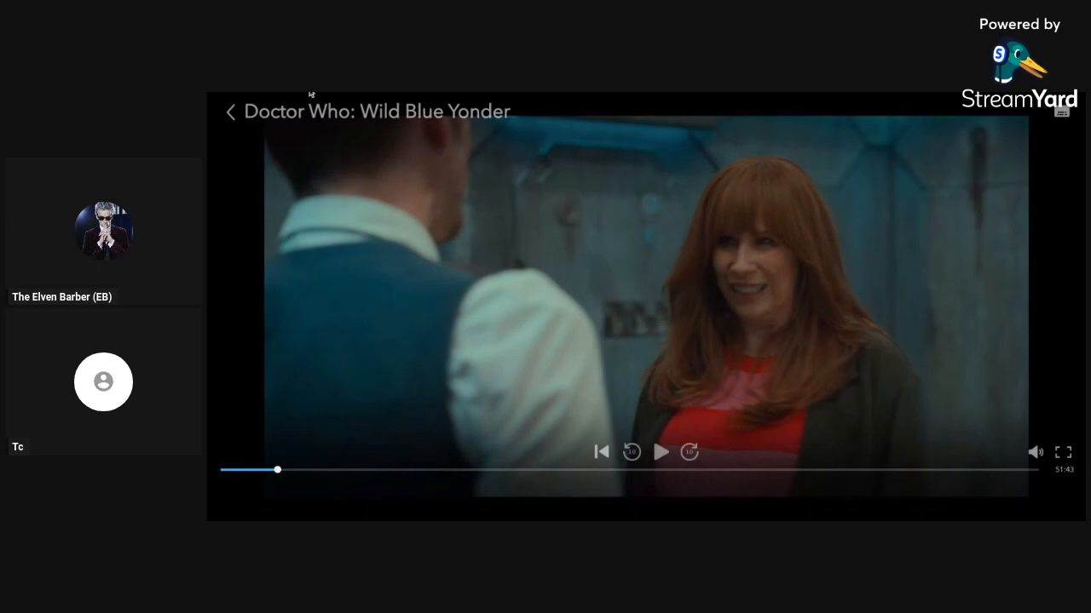
mouse_move(361, 94)
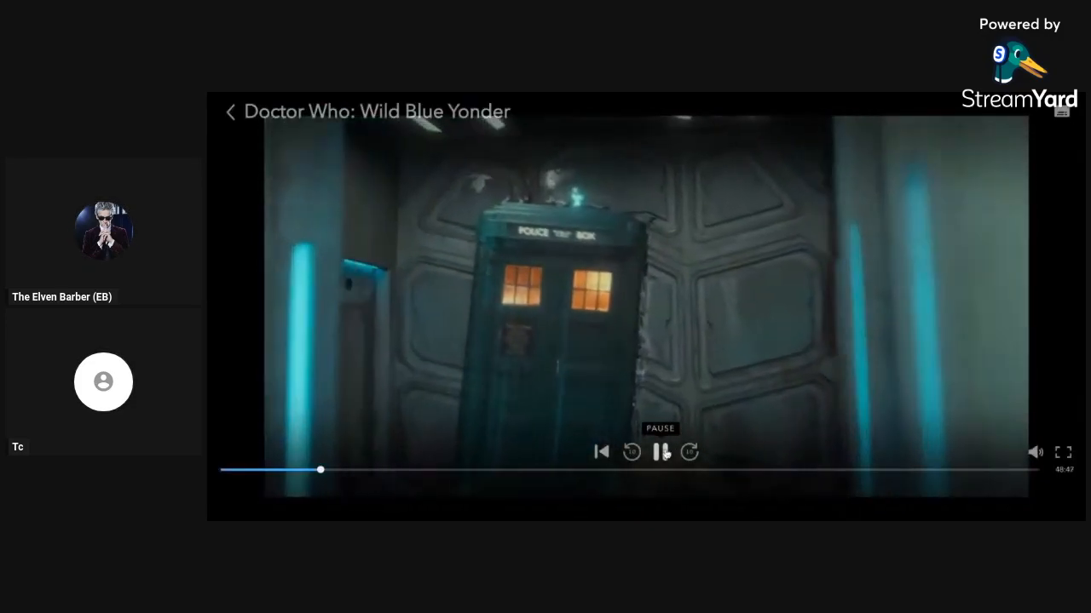
left_click(661, 451)
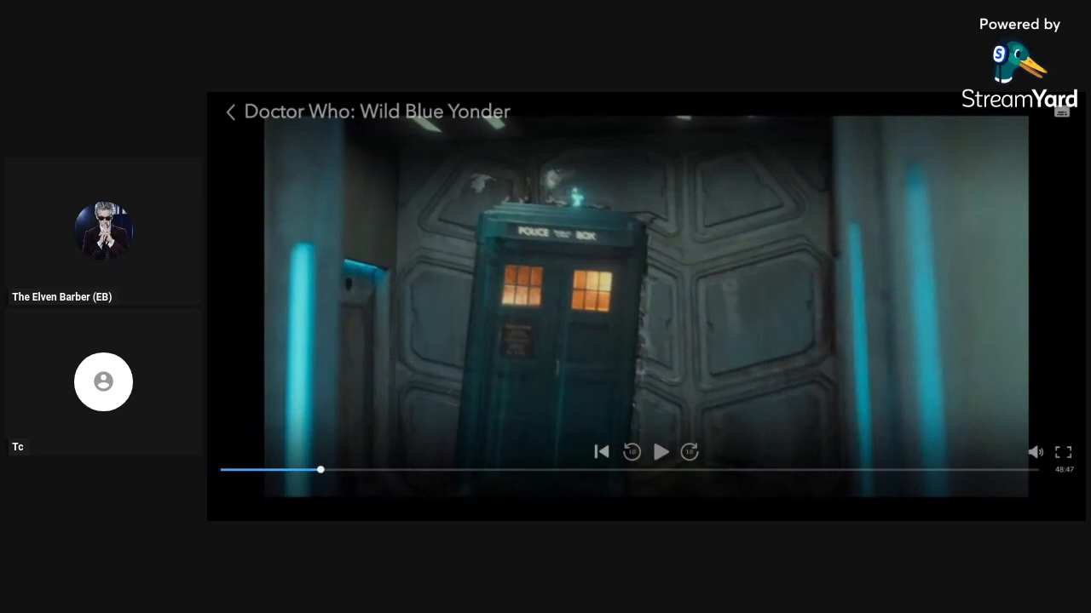